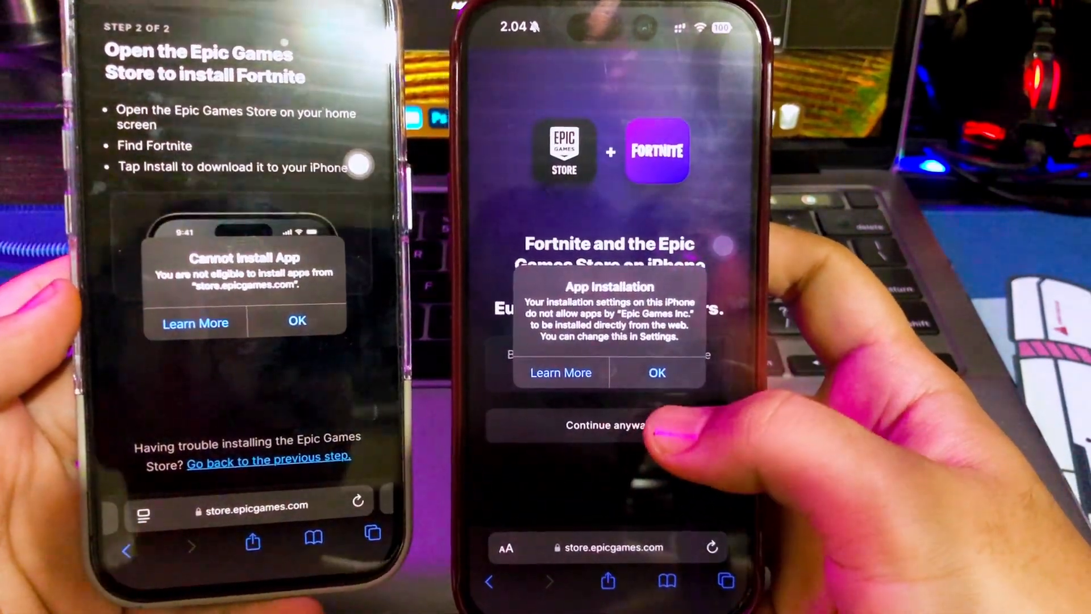
# Acknowledge the installation alert, start installing, and allow apps from Epic Games Inc
pyautogui.click(655, 373)
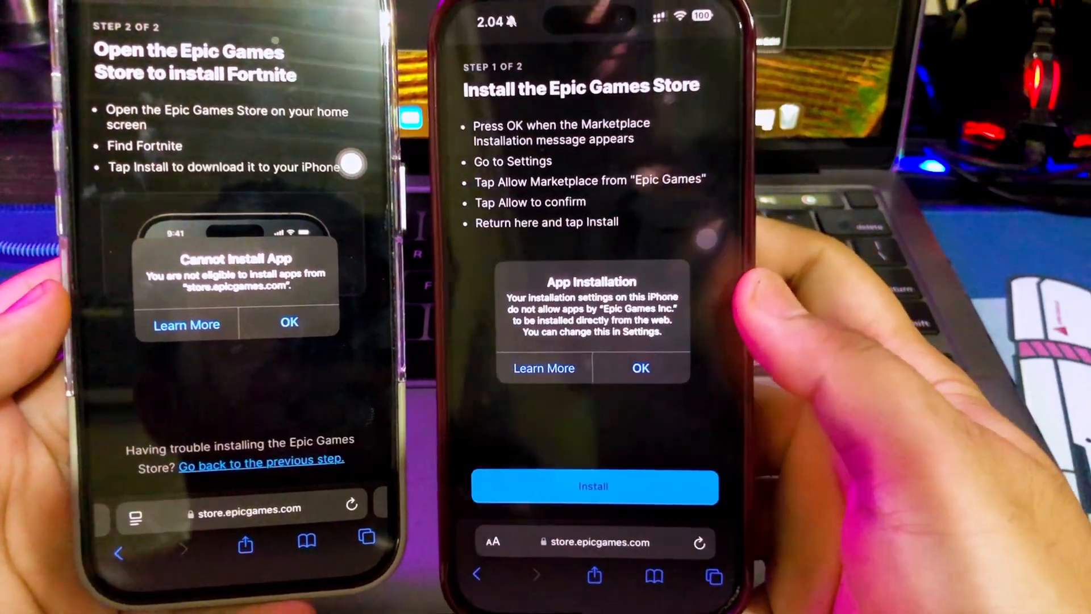
pyautogui.click(639, 369)
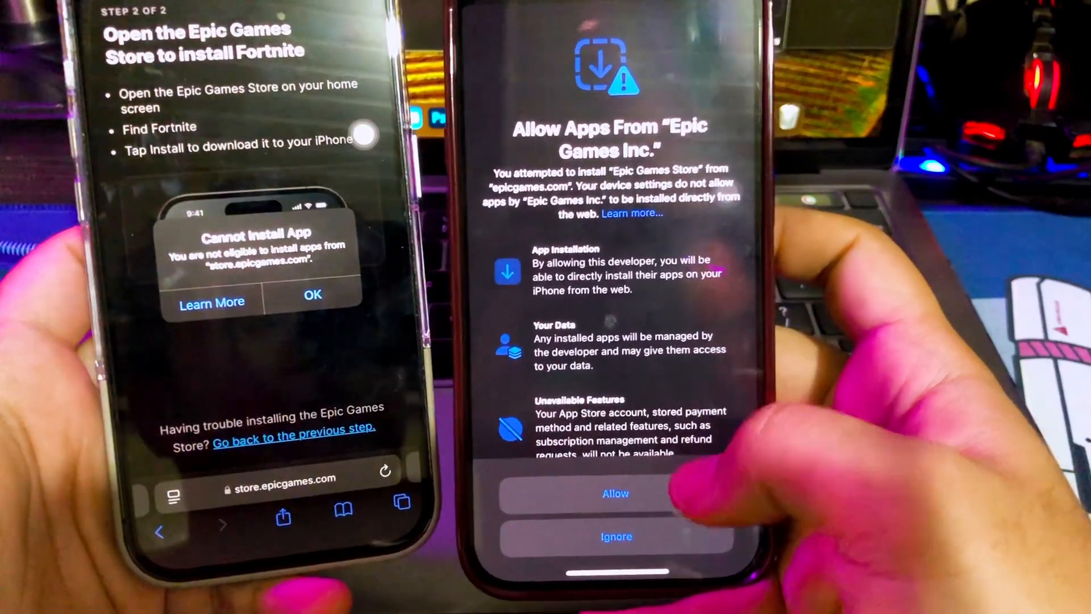
pyautogui.click(615, 494)
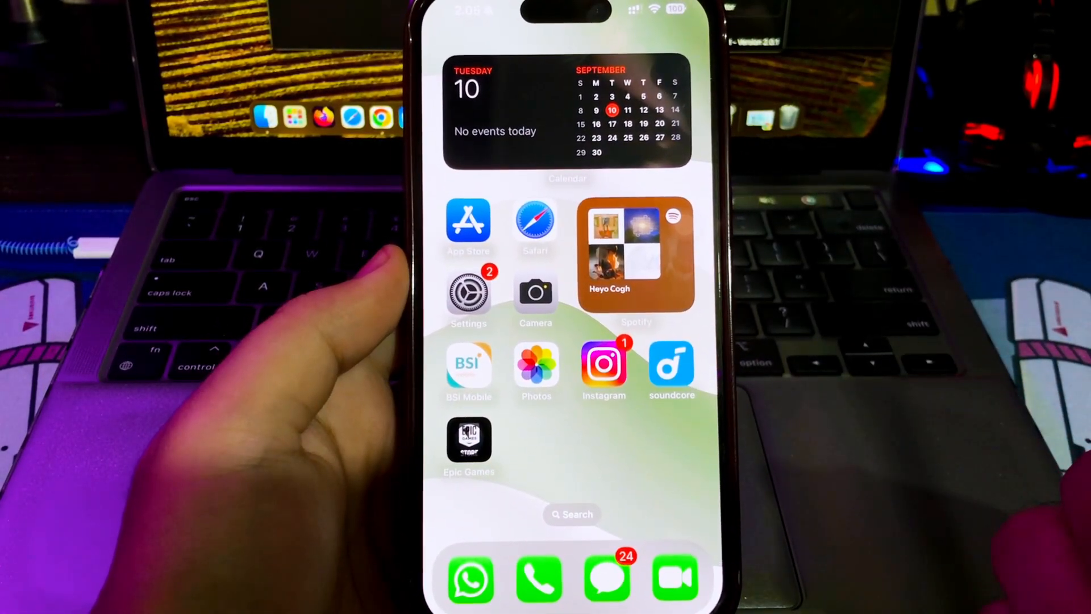
# Go to the Home Screen, enter iPhone Settings and reach the General page
pyautogui.click(468, 440)
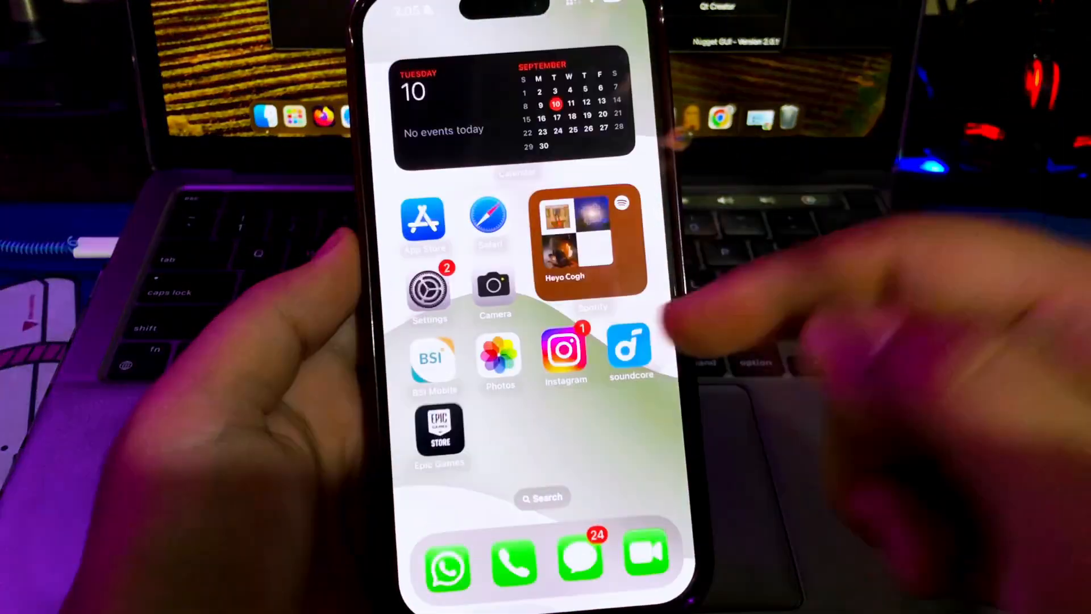
pyautogui.click(430, 288)
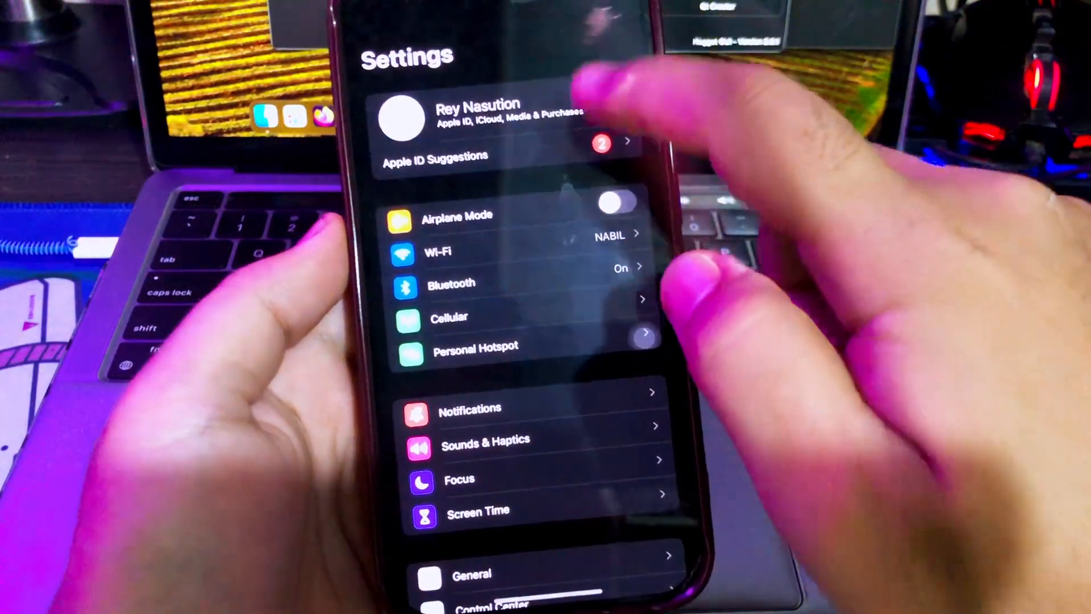
pyautogui.click(472, 574)
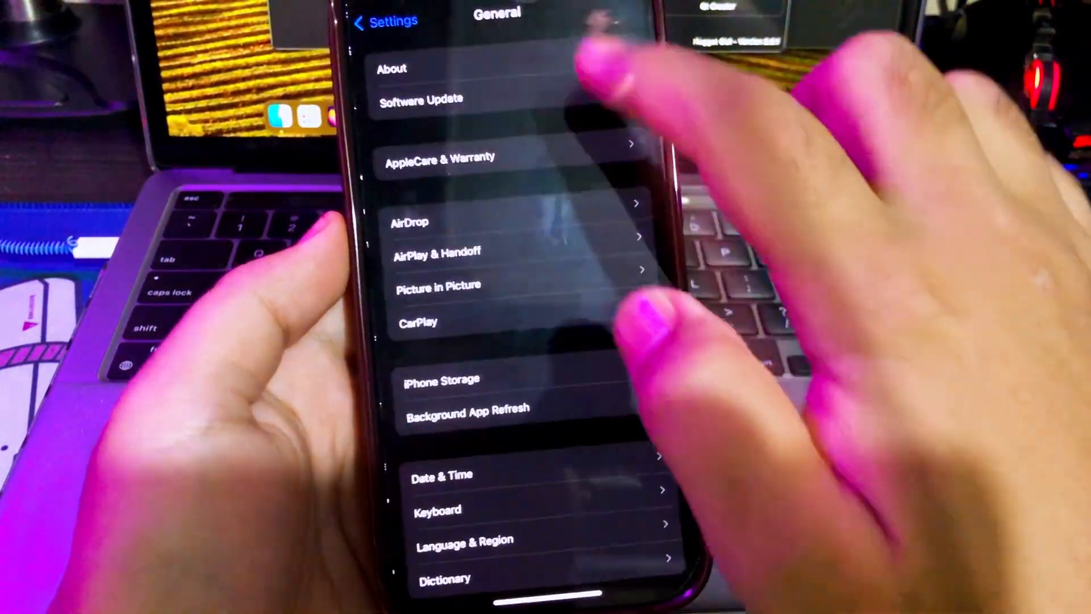
pyautogui.click(392, 68)
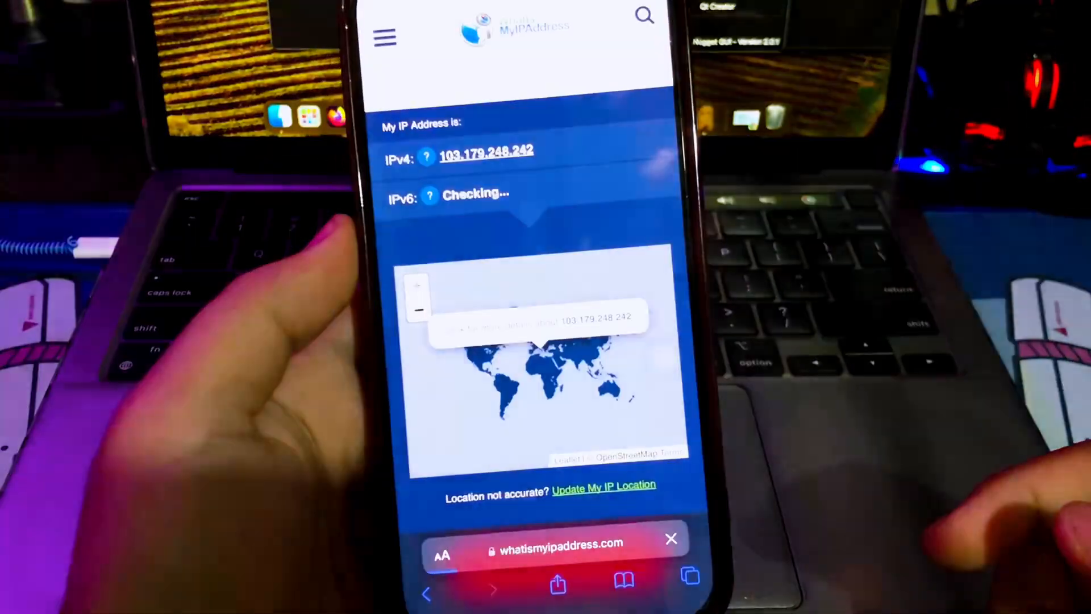
# Scroll whatismyipaddress.com to reveal the IPv4 address and location map
pyautogui.scroll(-3)
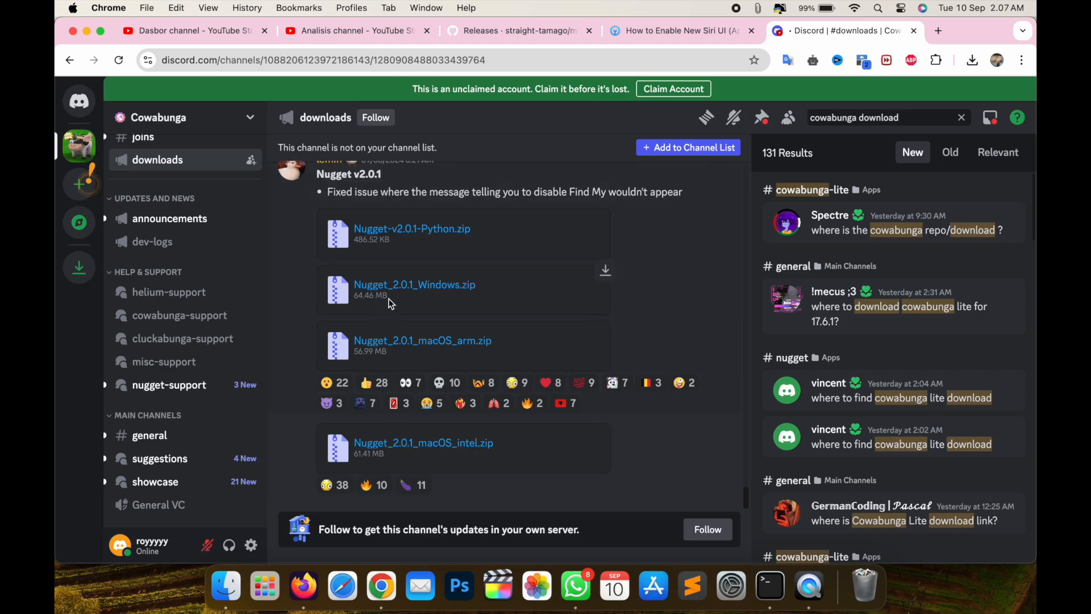
pyautogui.moveTo(382, 235)
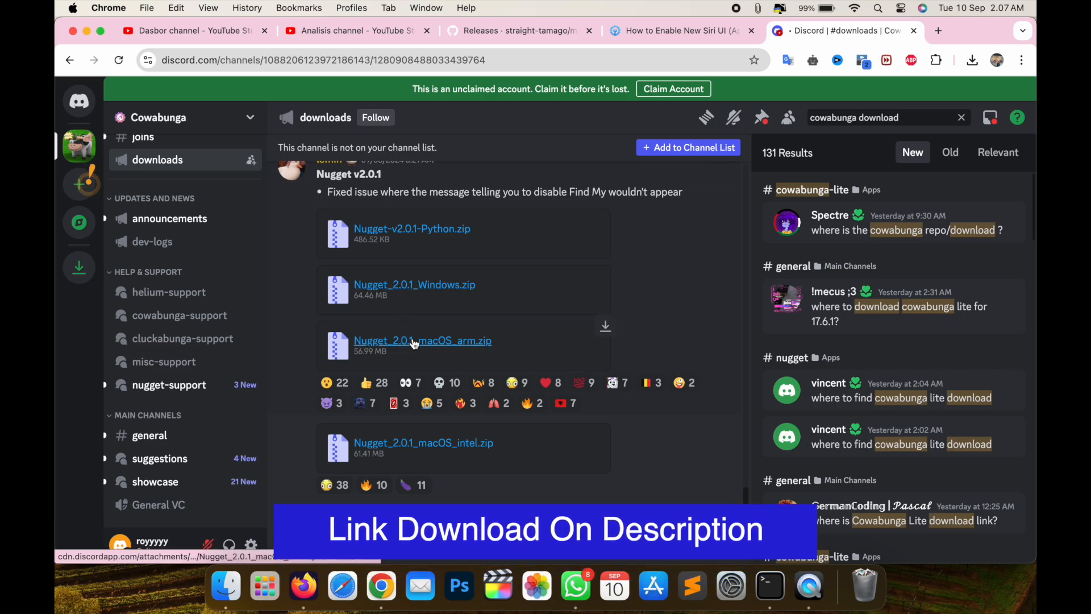
pyautogui.moveTo(311, 341)
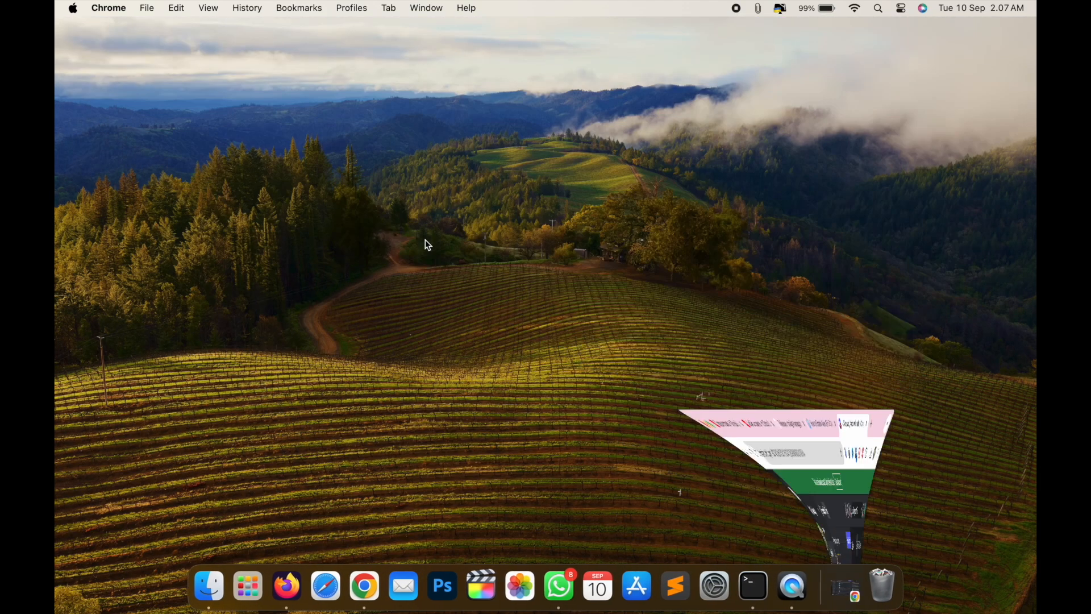
# Launch Nugget from the Dock and bring its window forward
pyautogui.click(246, 585)
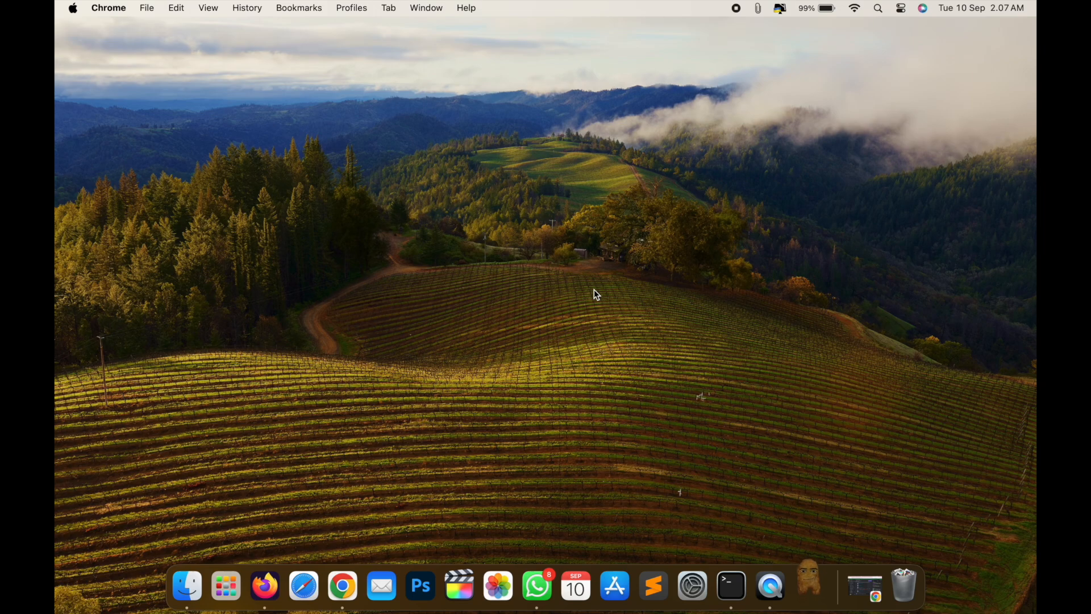
pyautogui.click(807, 585)
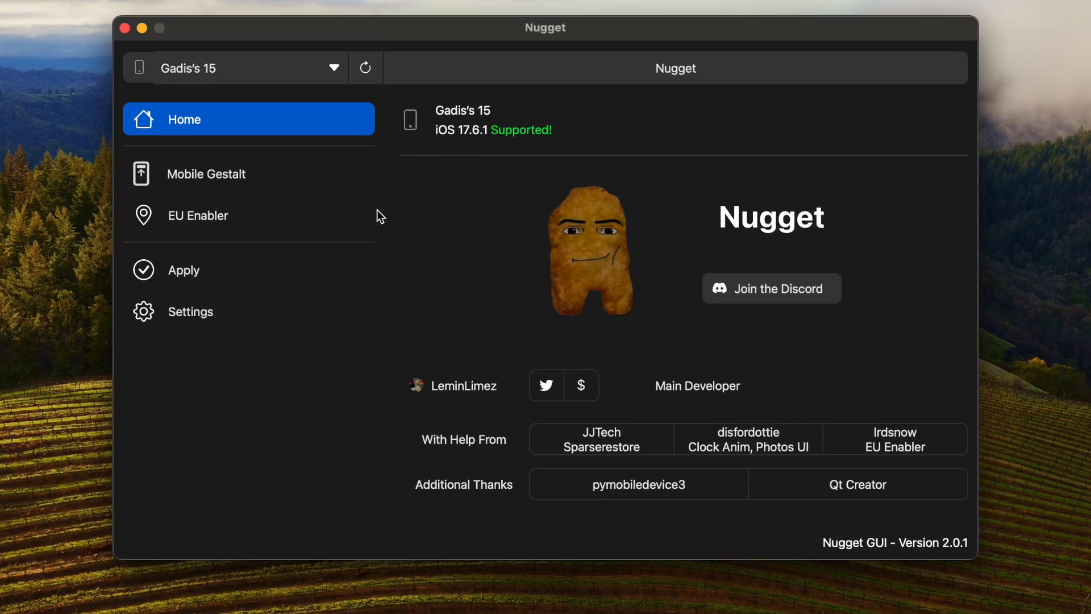
# Enable EU Enabler and keep Method 1 as the method type
pyautogui.click(248, 215)
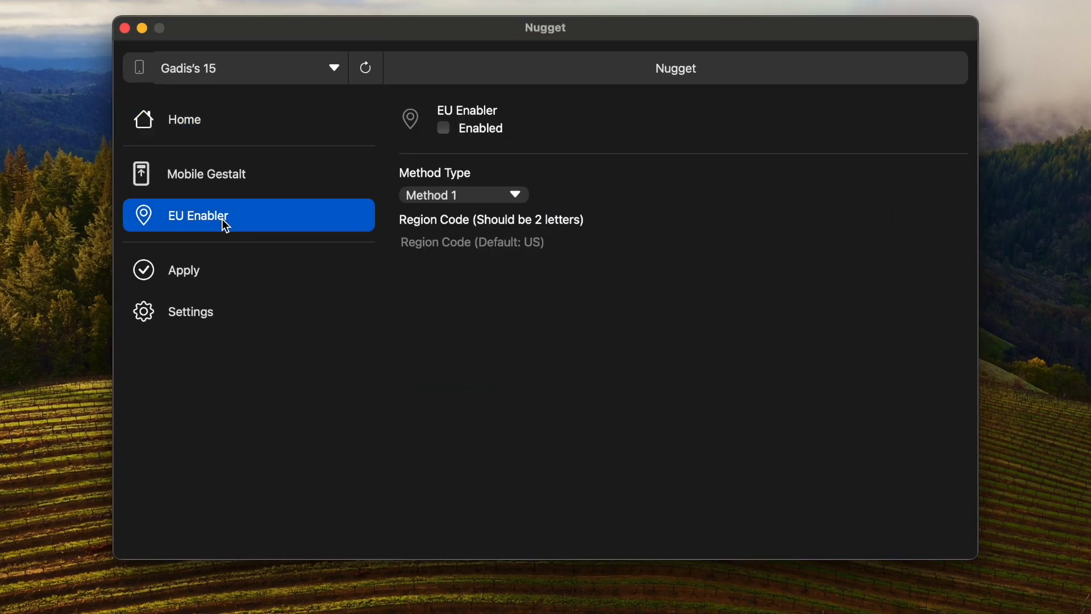
pyautogui.moveTo(456, 161)
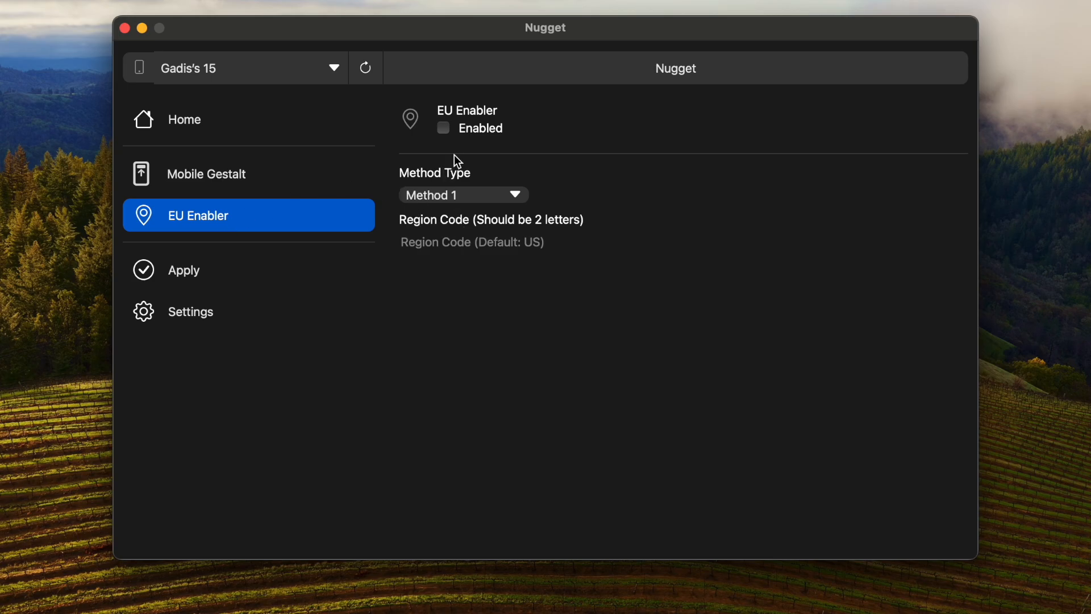
pyautogui.click(444, 127)
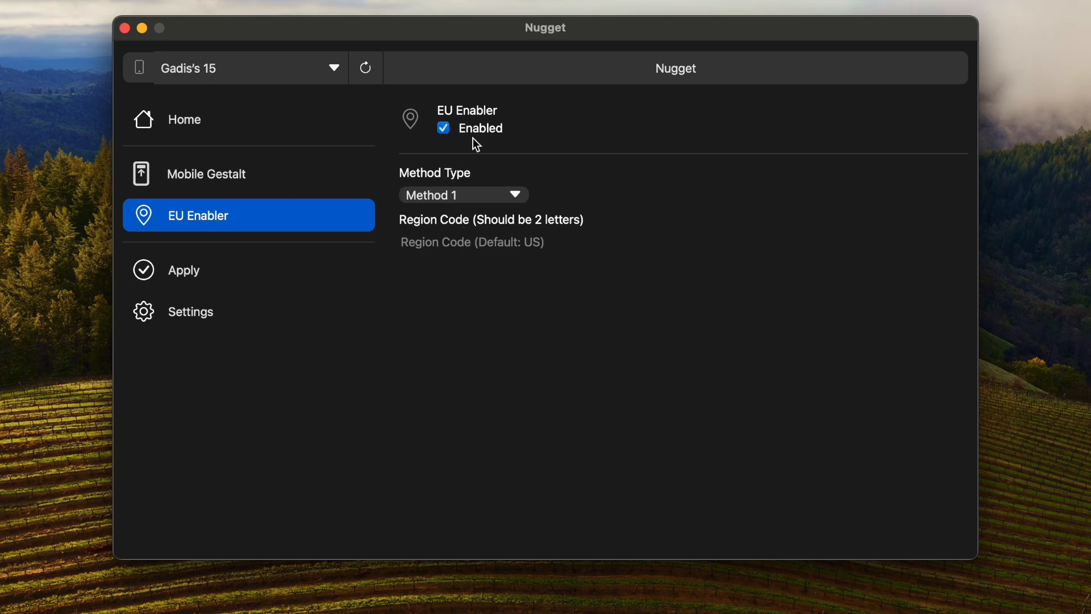
pyautogui.click(462, 195)
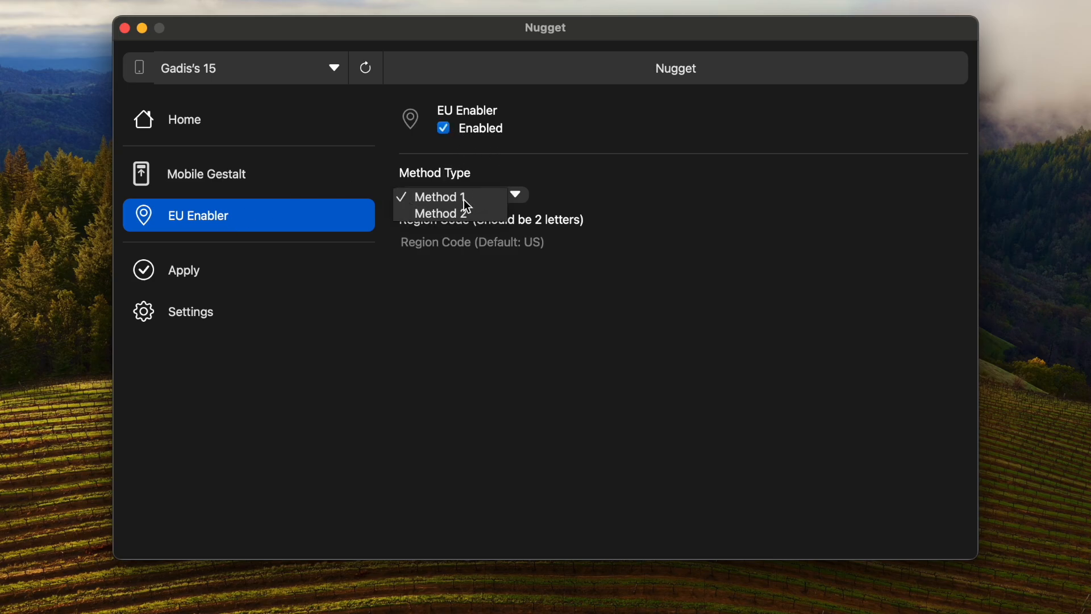
pyautogui.click(436, 196)
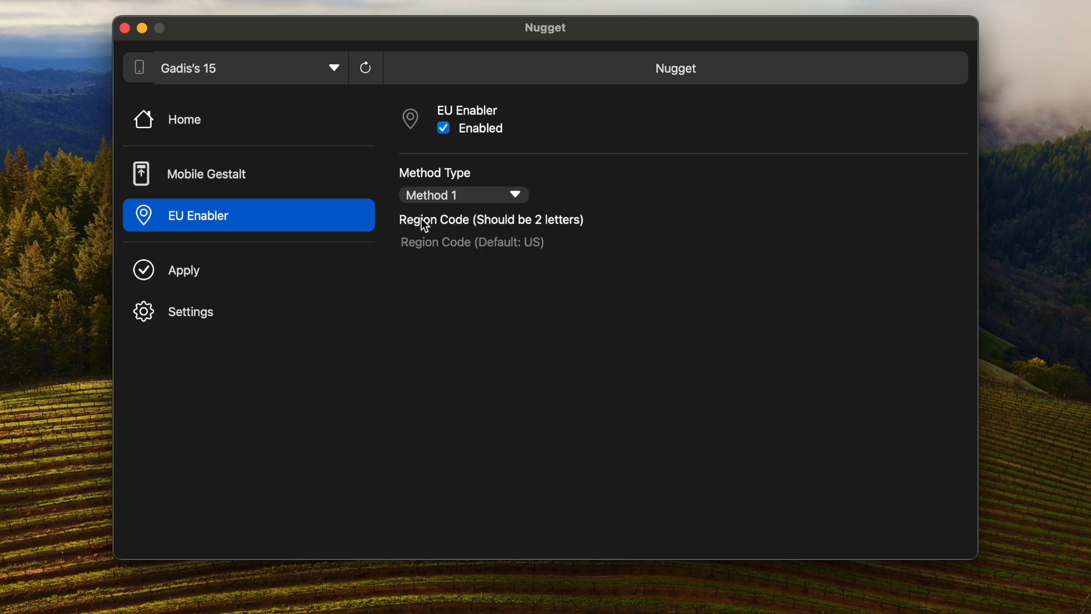
pyautogui.moveTo(530, 237)
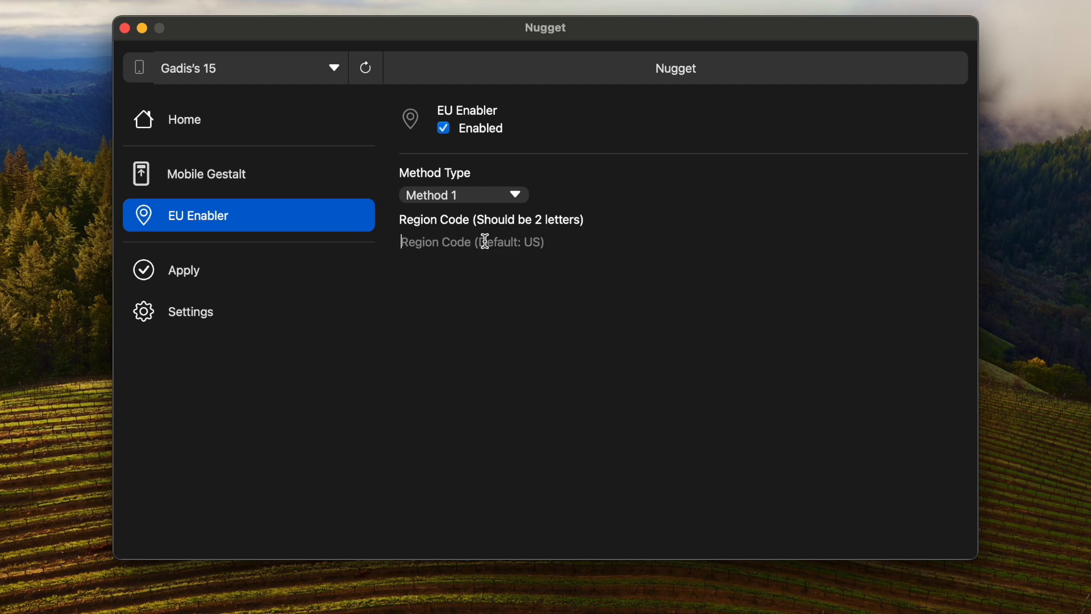
# Enter region code ID in the Region Code field
pyautogui.write('ID')
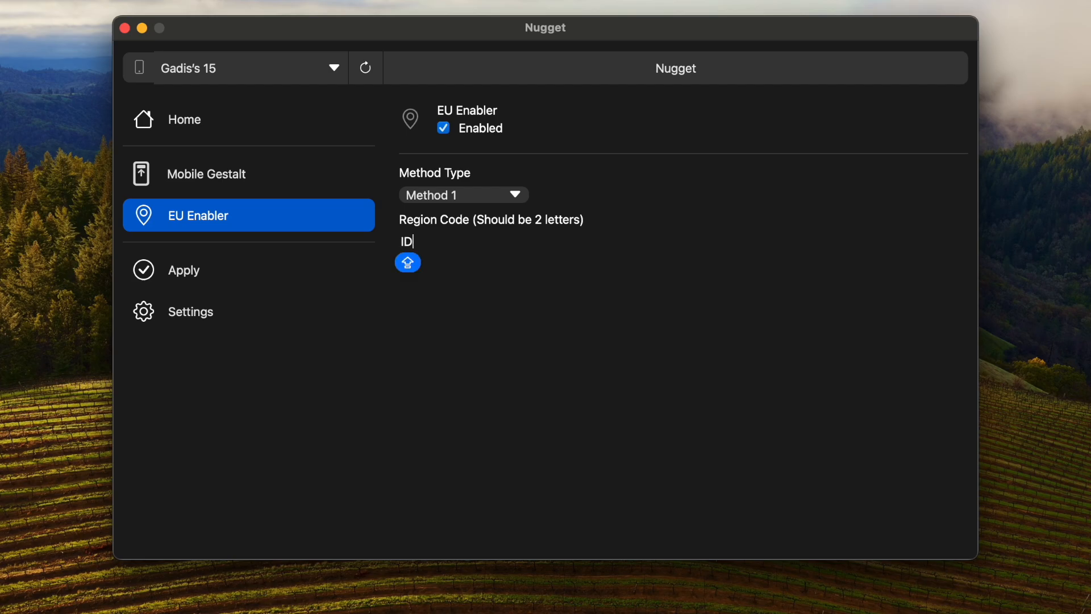
pyautogui.write('JP')
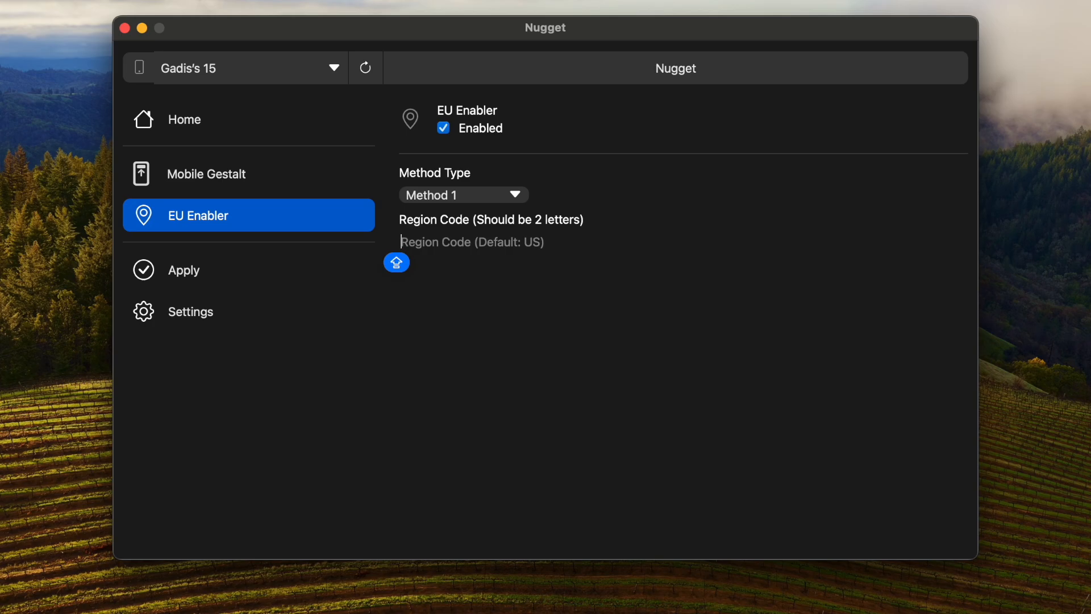
pyautogui.click(471, 242)
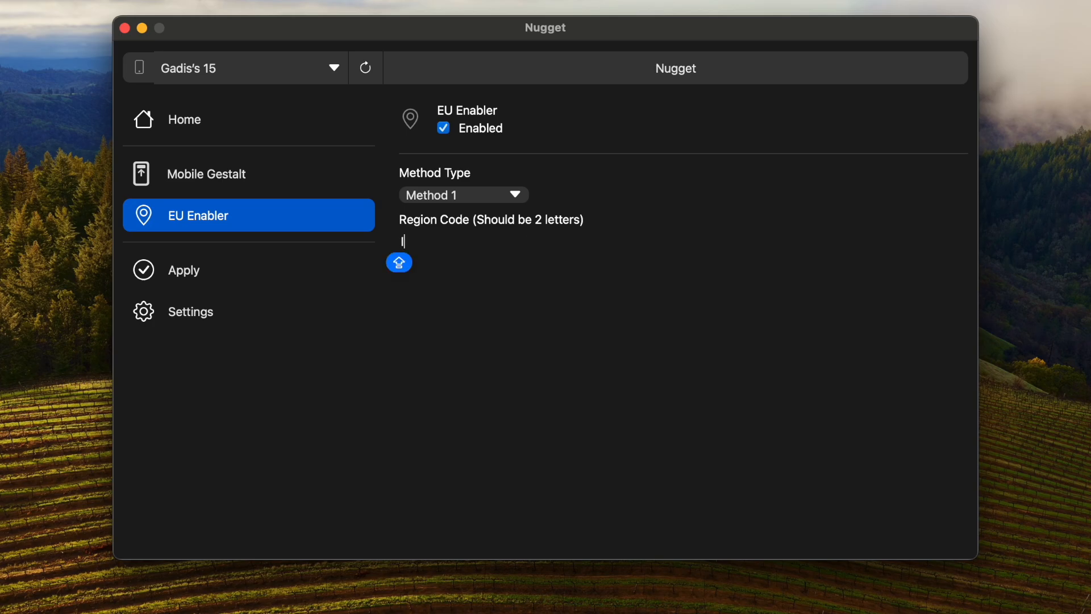
pyautogui.write('ID')
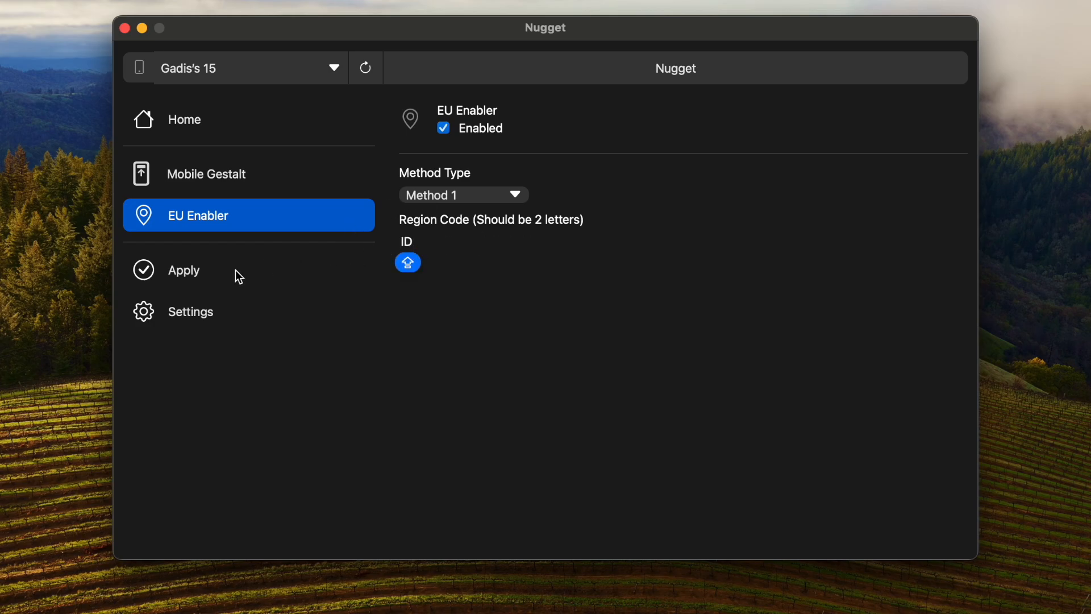
# Switch to the Apply page, showing Ready status
pyautogui.click(184, 270)
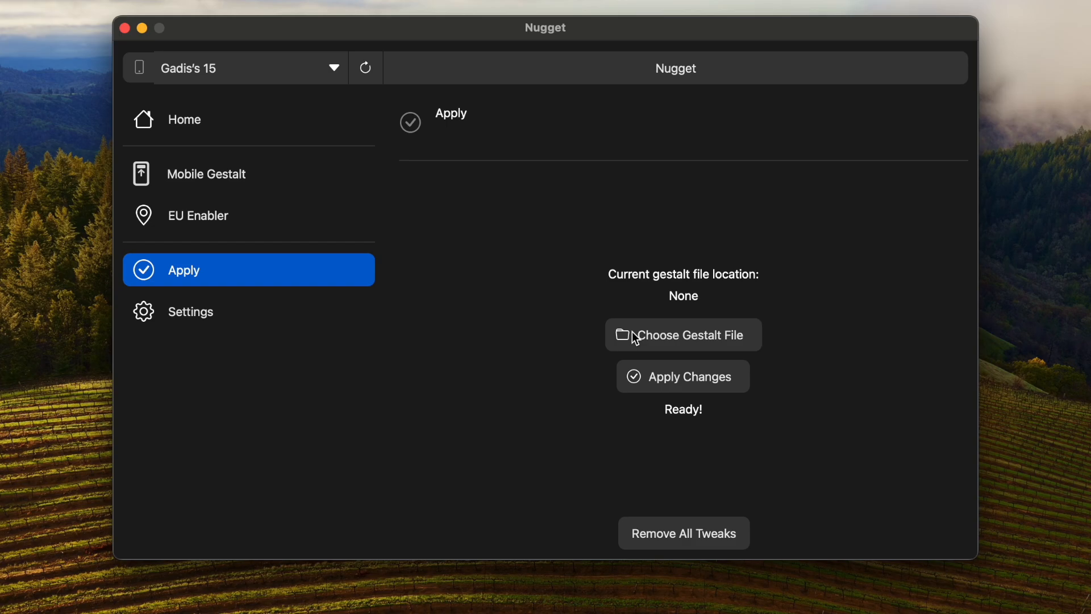
pyautogui.moveTo(684, 322)
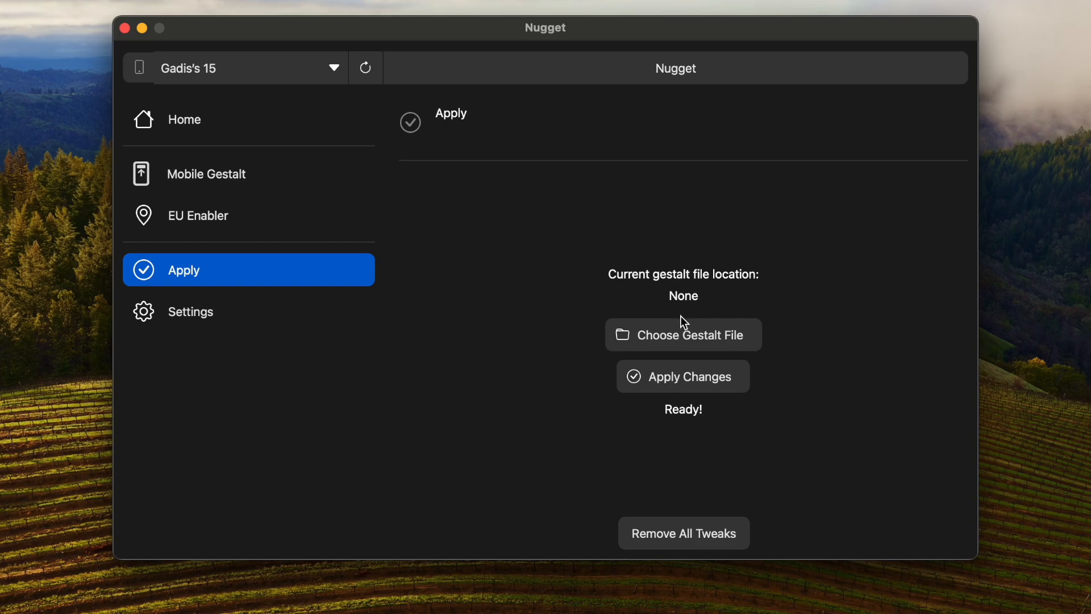